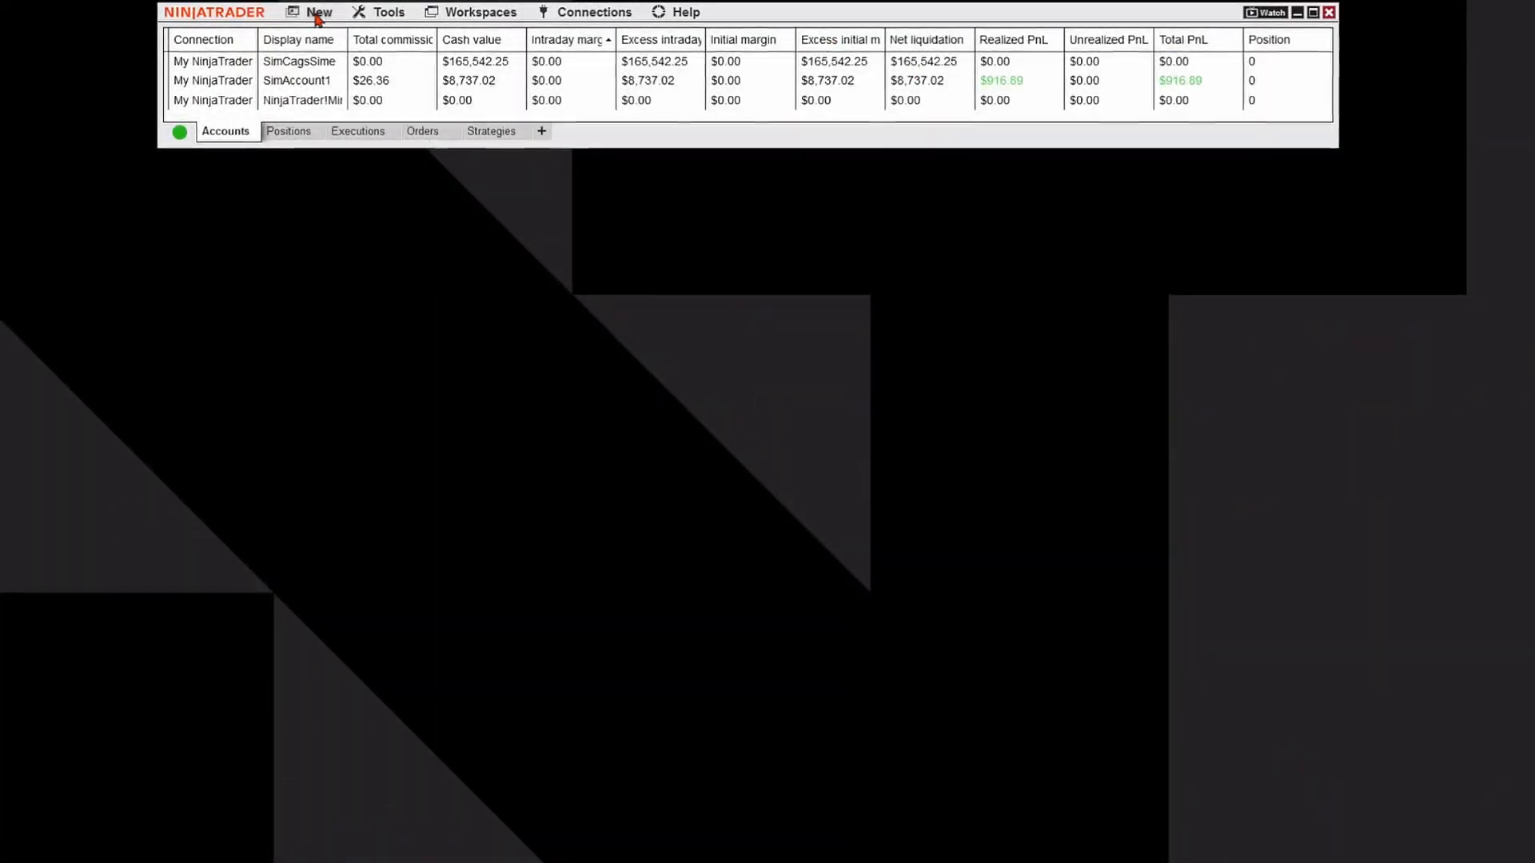
- Open a static SuperDOM window for ES DEC23 from the New menu
left_click(318, 12)
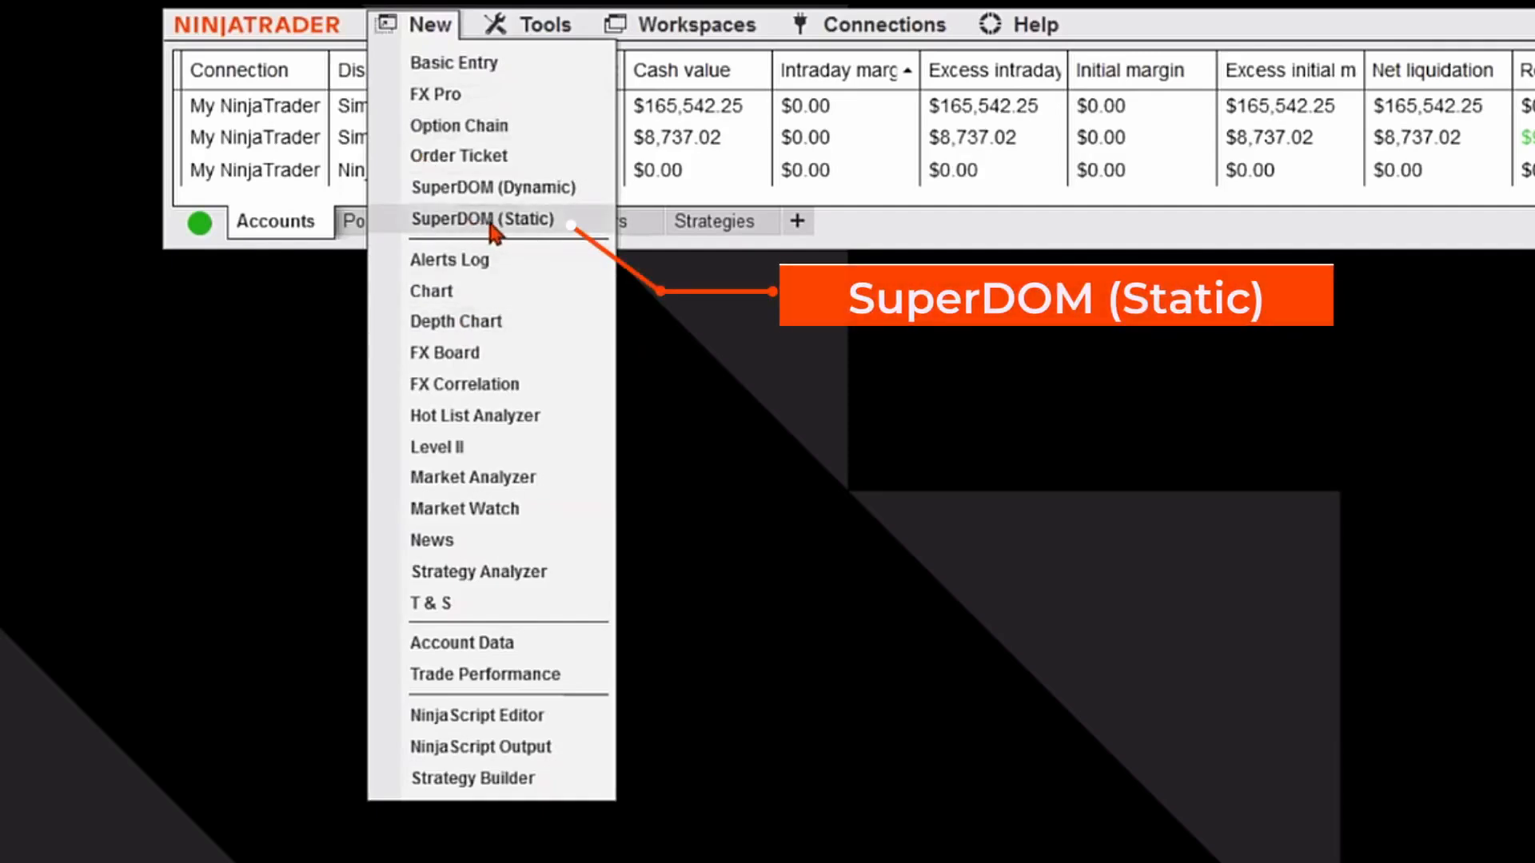
left_click(484, 218)
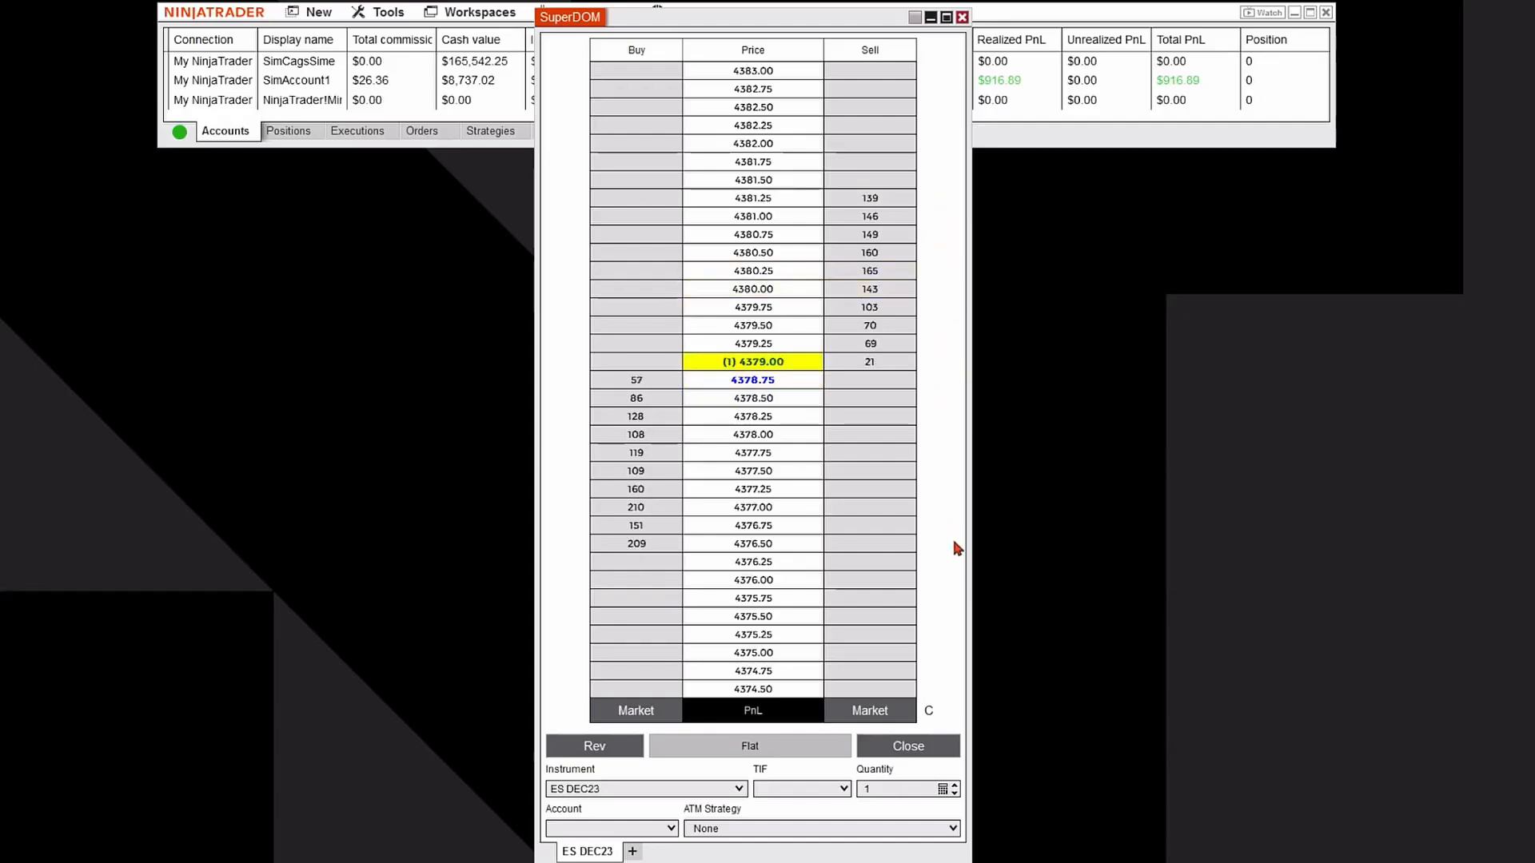
mouse_move(559, 516)
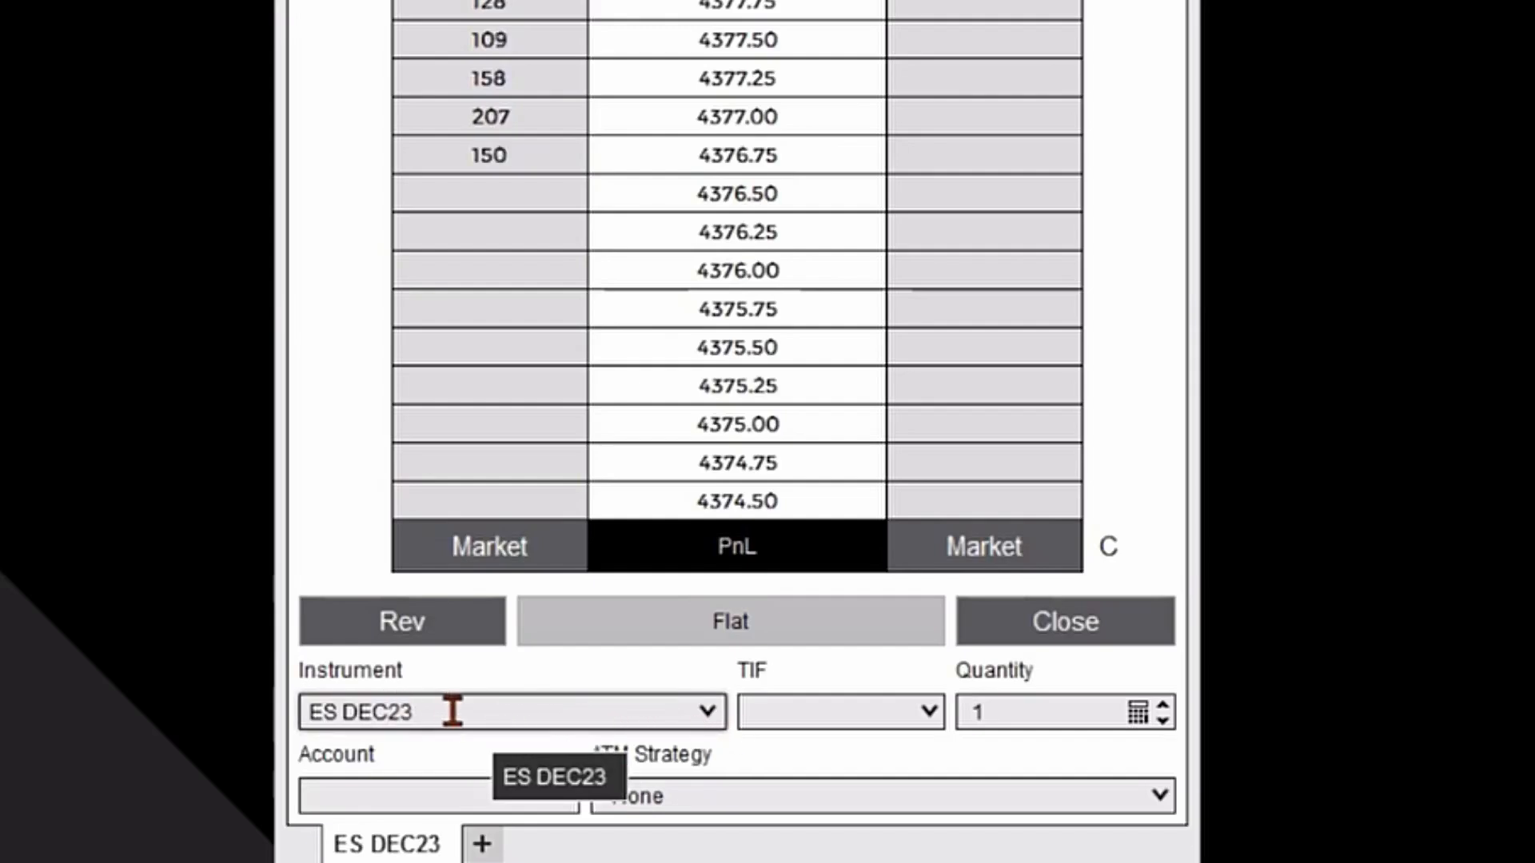
- Choose SimAccount1 as the SuperDOM trading account
left_click(562, 796)
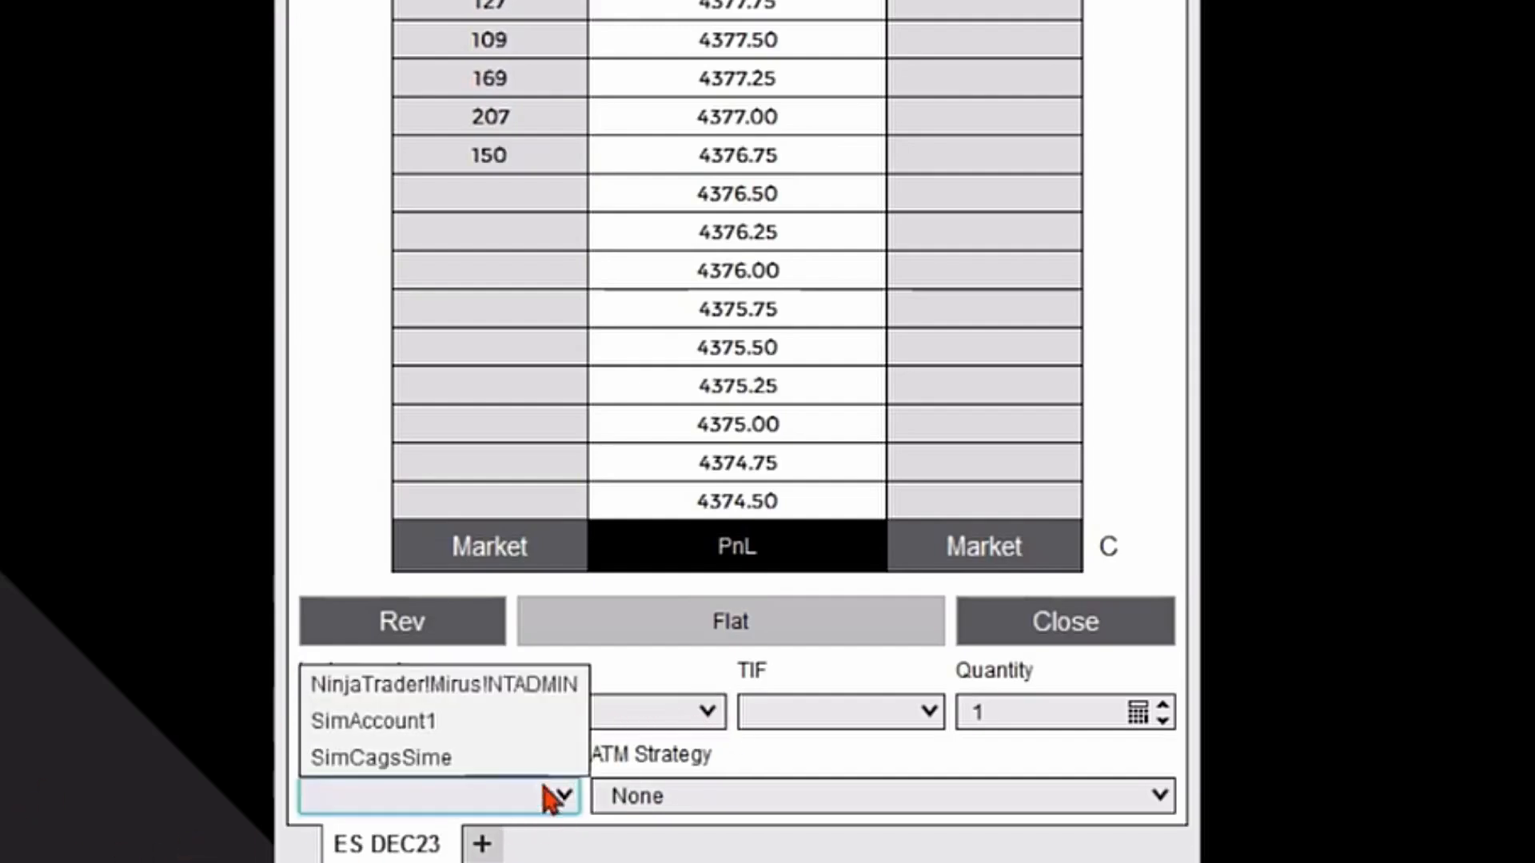
left_click(374, 720)
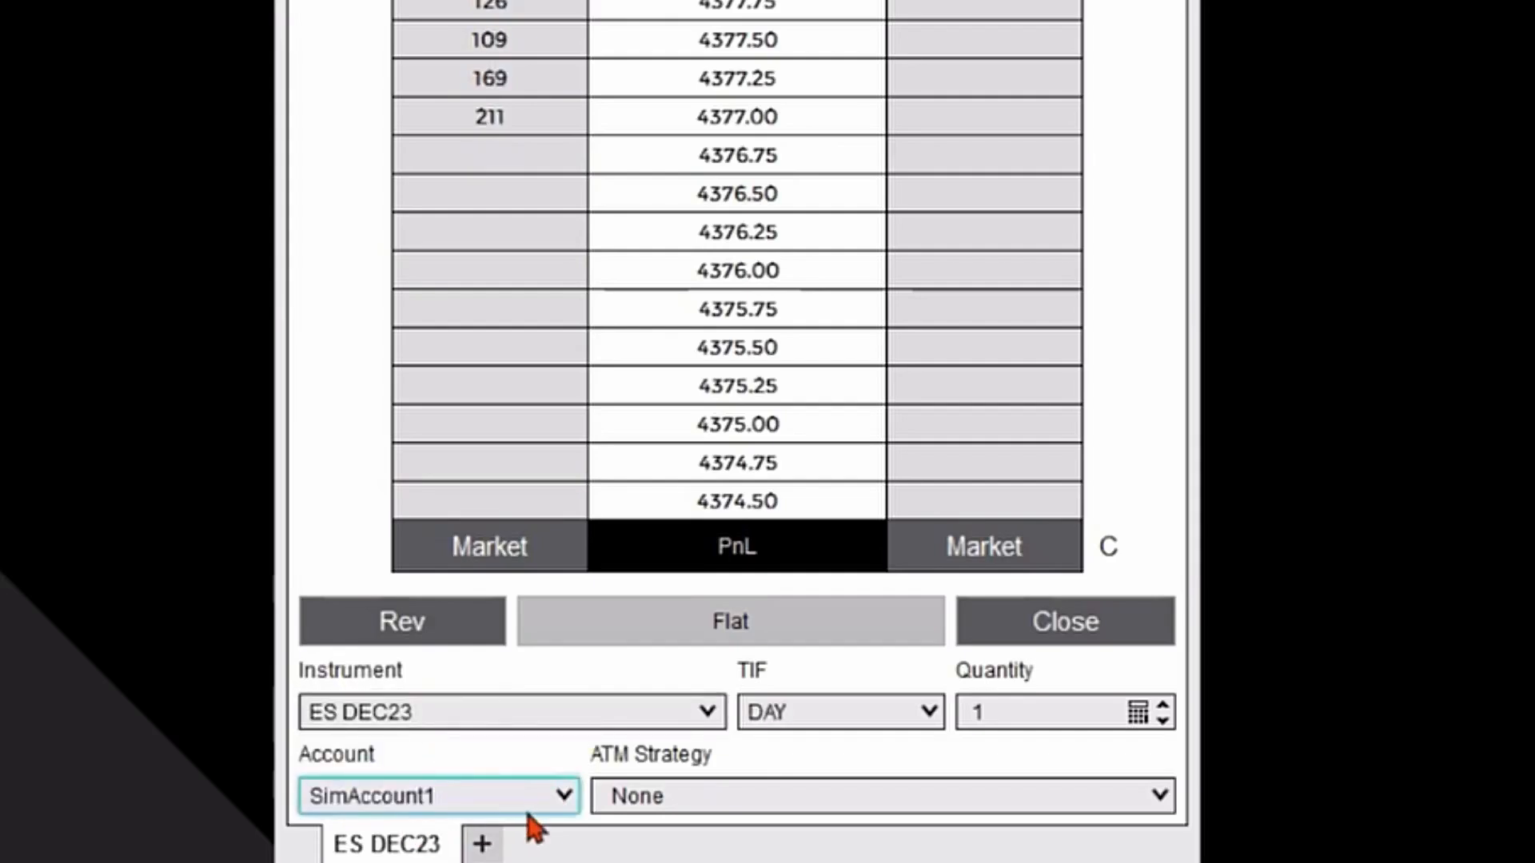
mouse_move(798, 763)
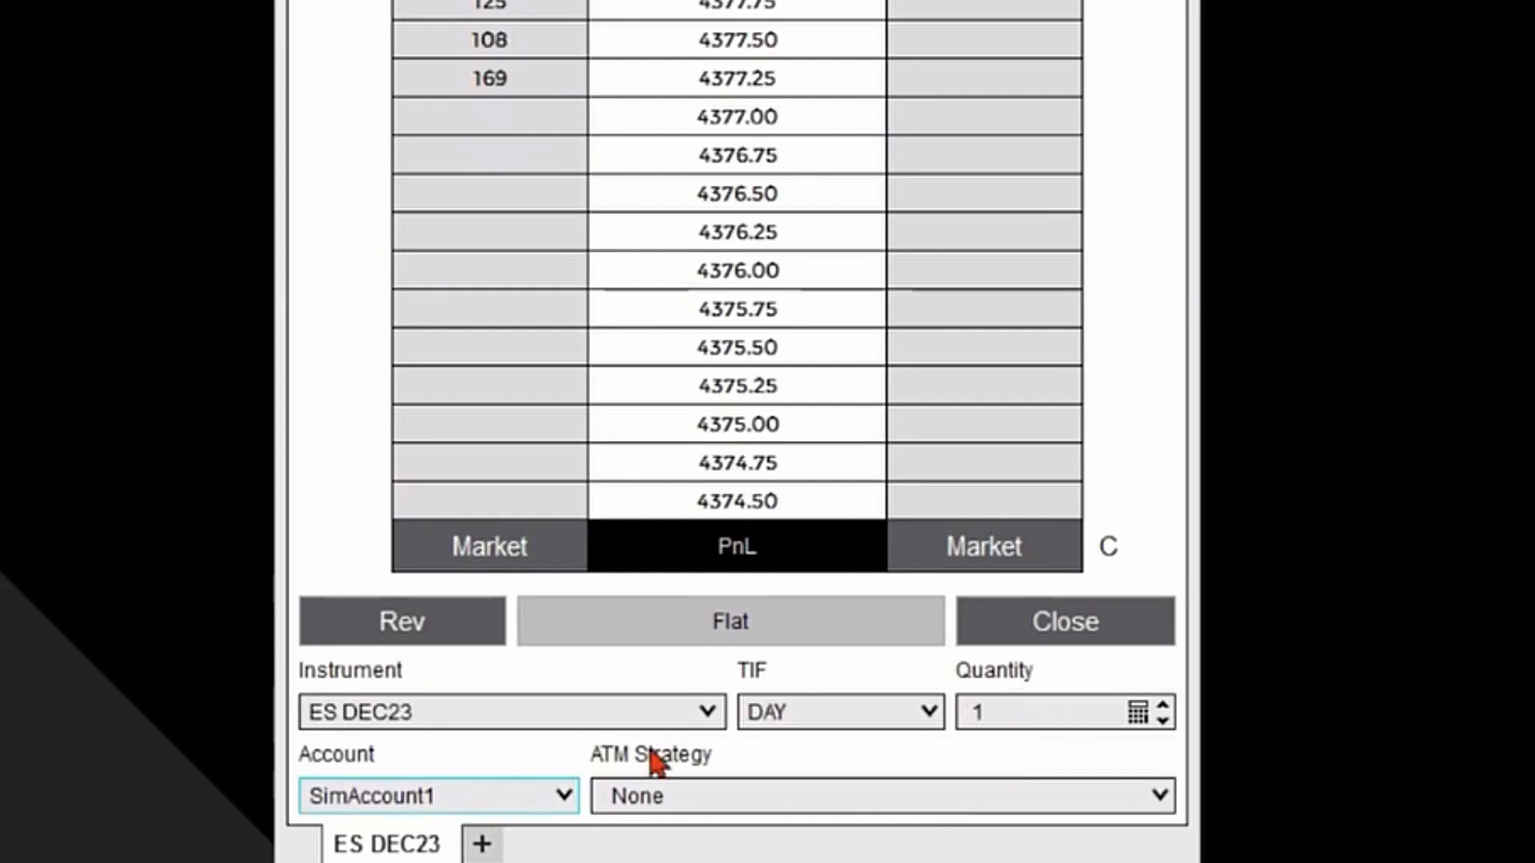
mouse_move(738, 803)
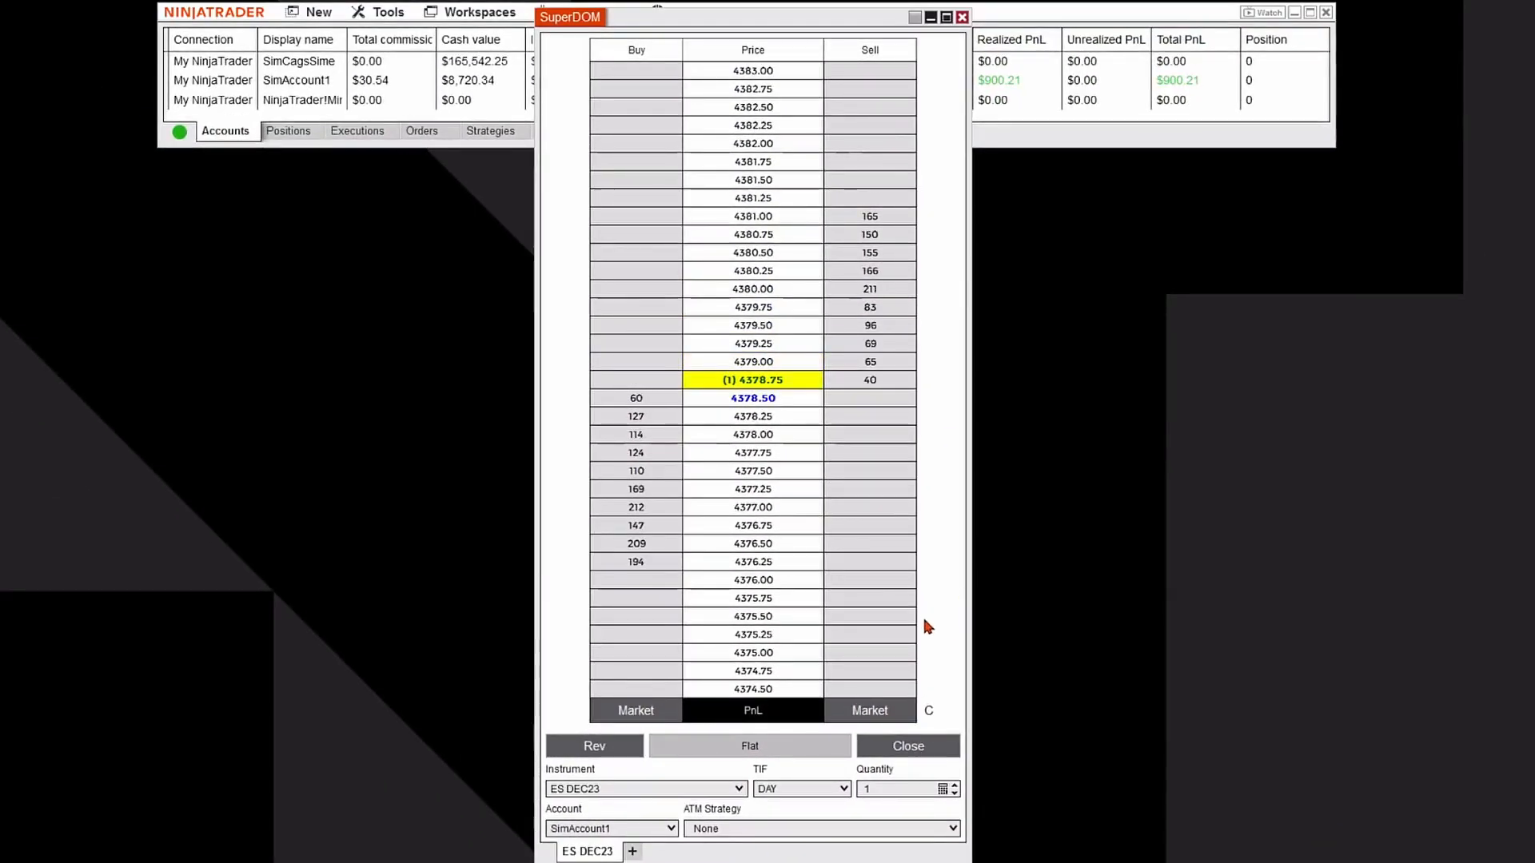
mouse_move(561, 579)
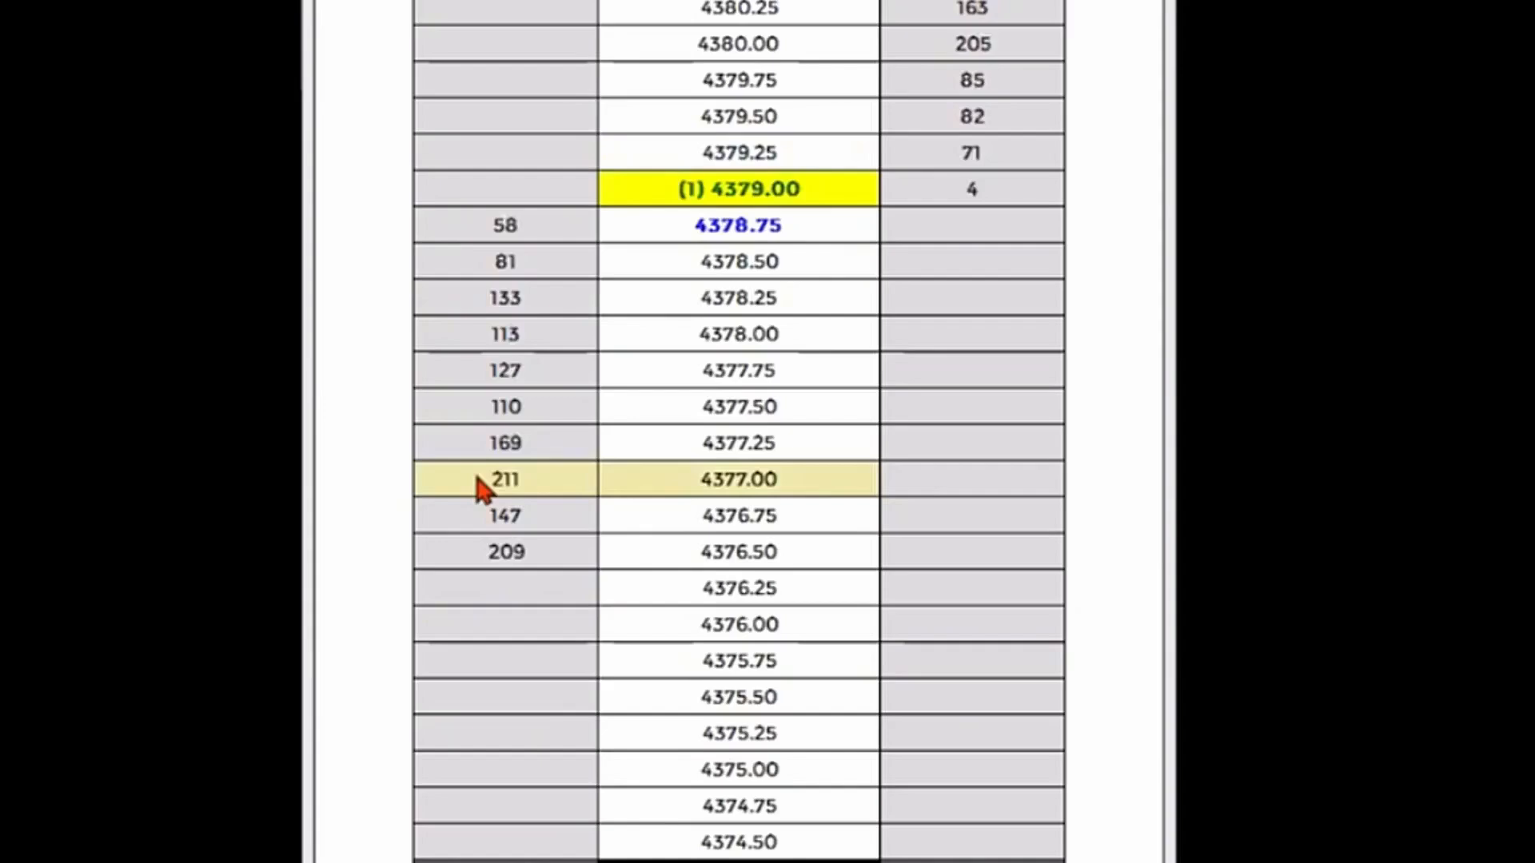
- Place 1-lot limit orders: buy at 4377.00 and sell at 4382.00
left_click(504, 479)
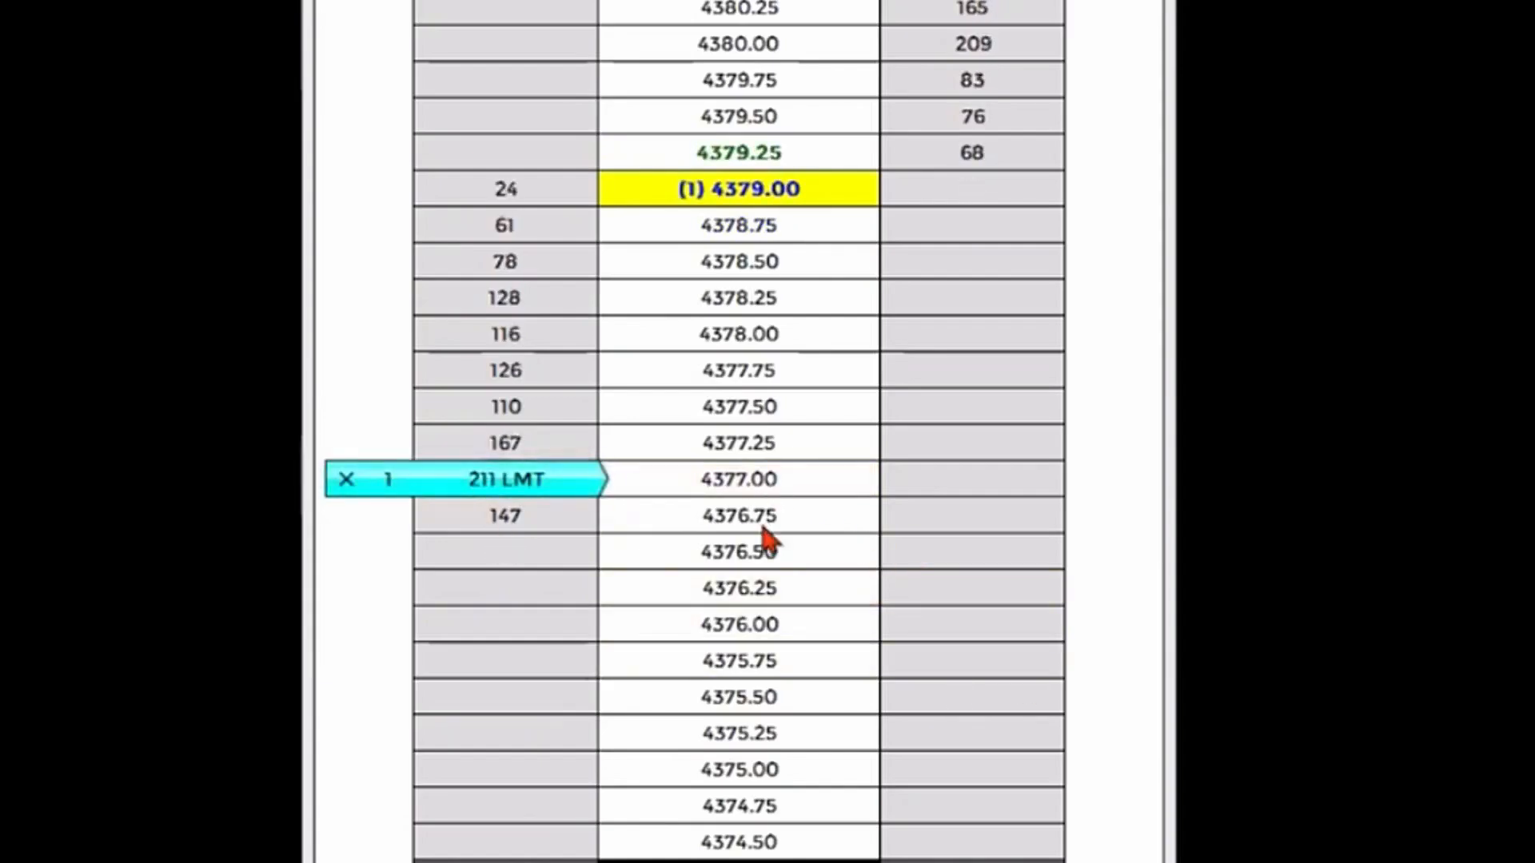
mouse_move(793, 499)
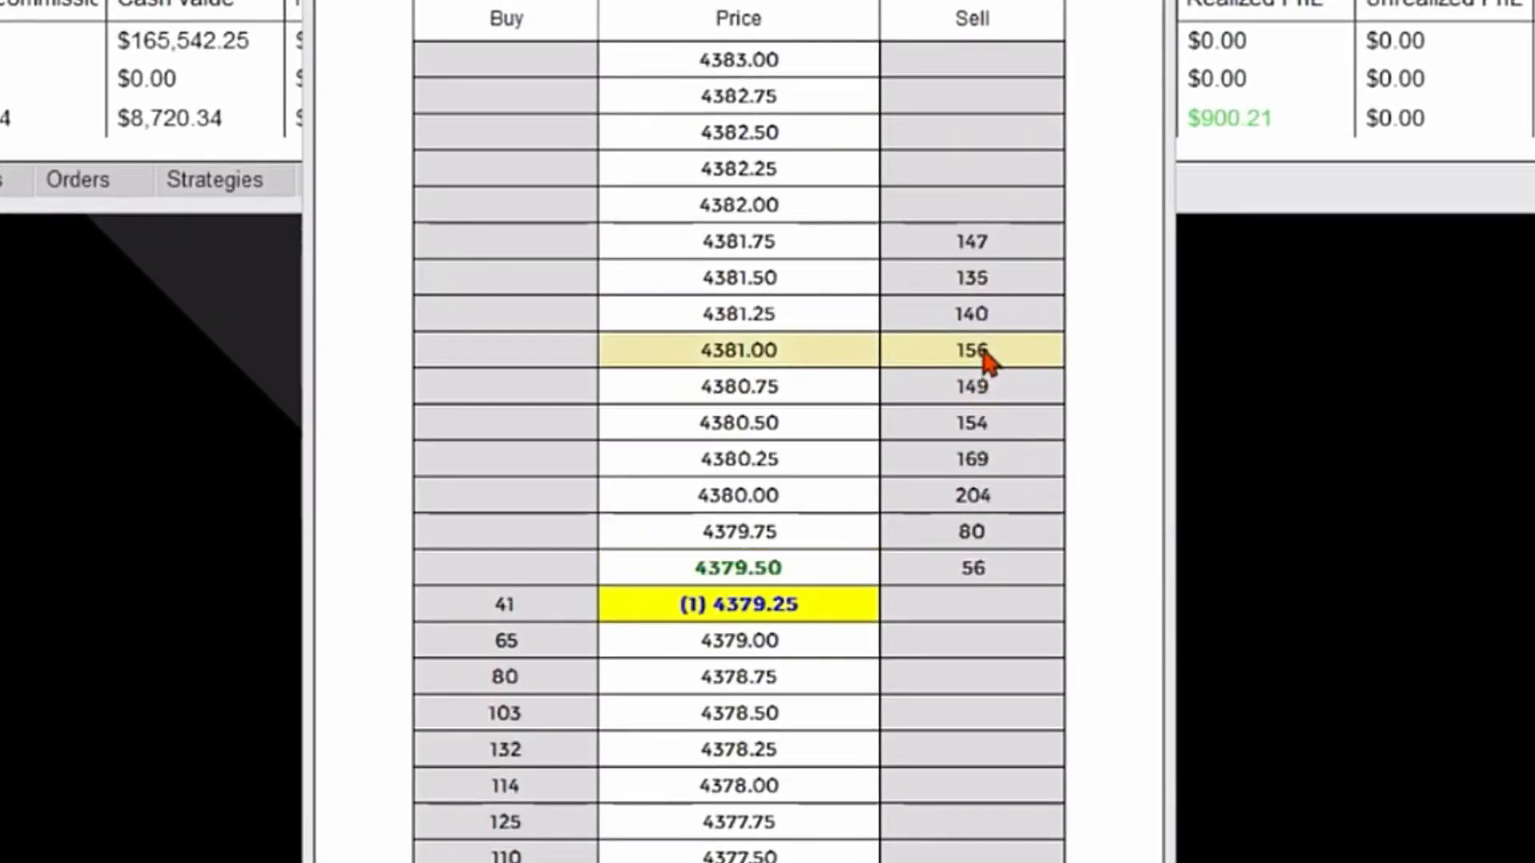
left_click(972, 349)
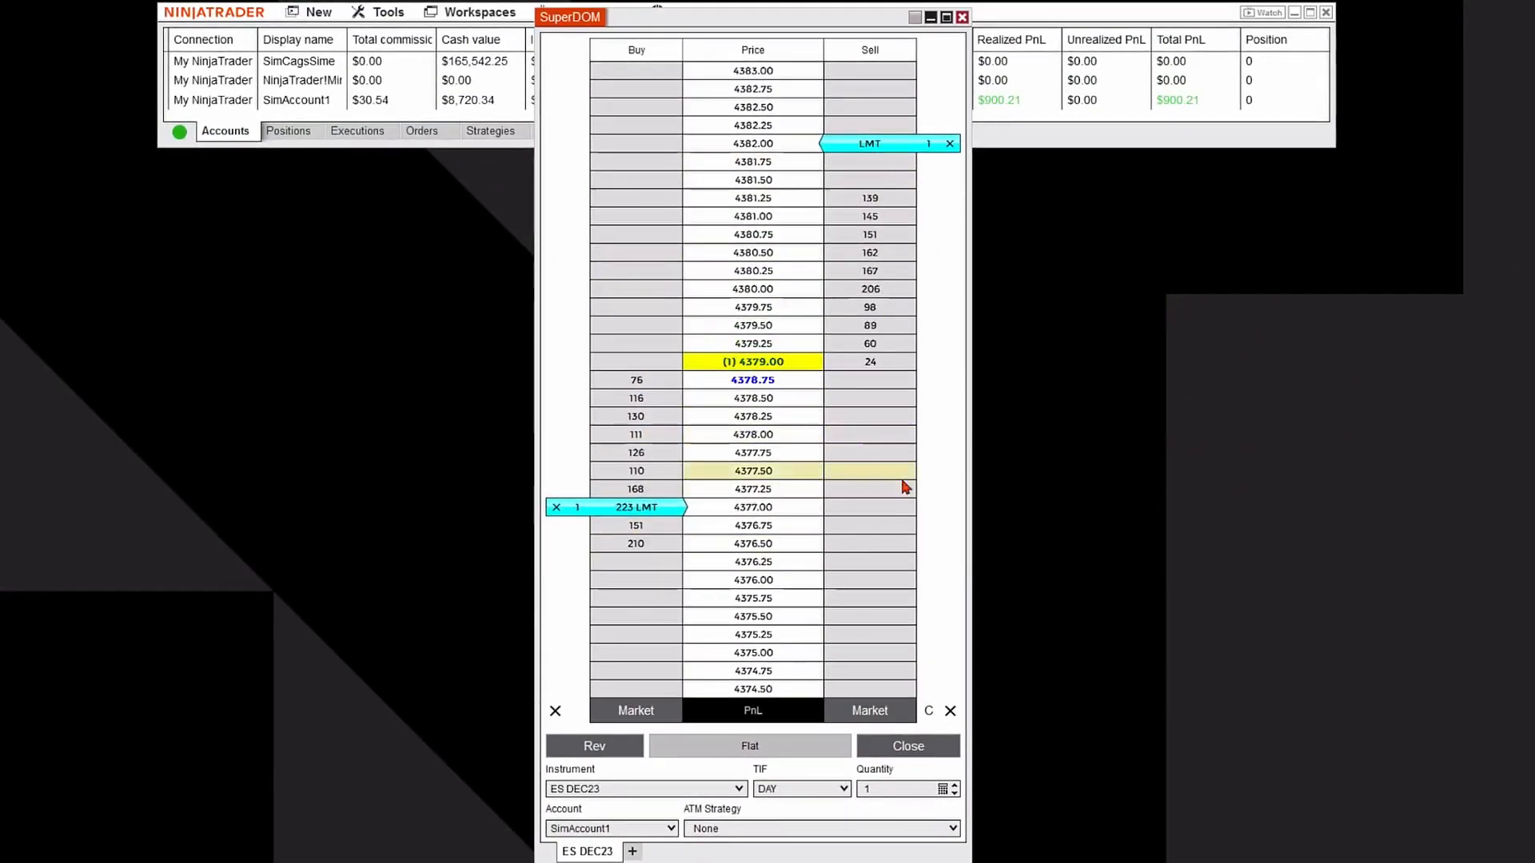
mouse_move(868, 788)
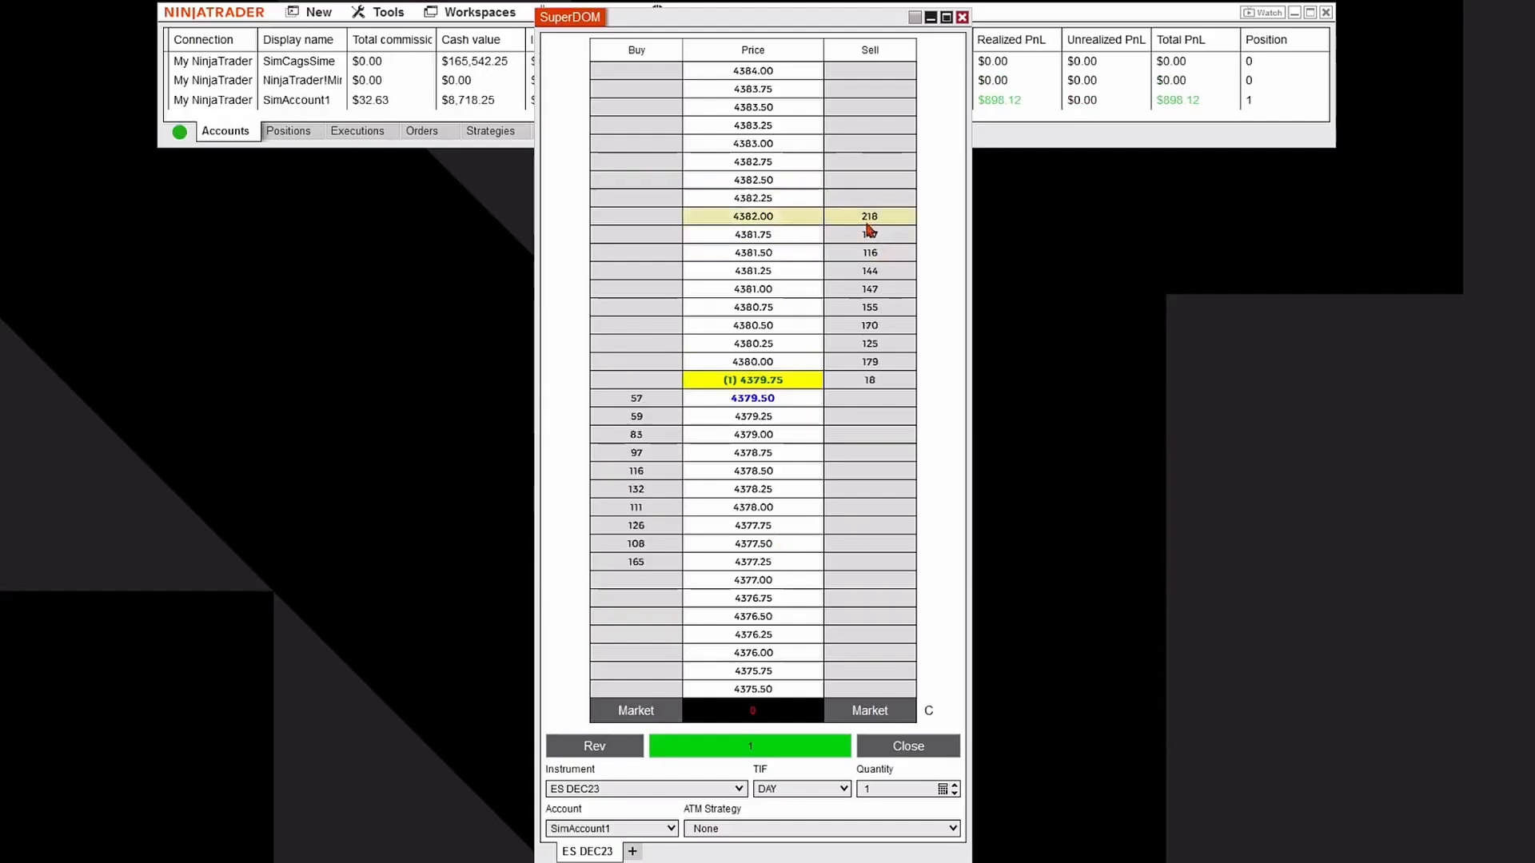
- Place a 1-lot sell limit profit target at 4382.00
left_click(869, 215)
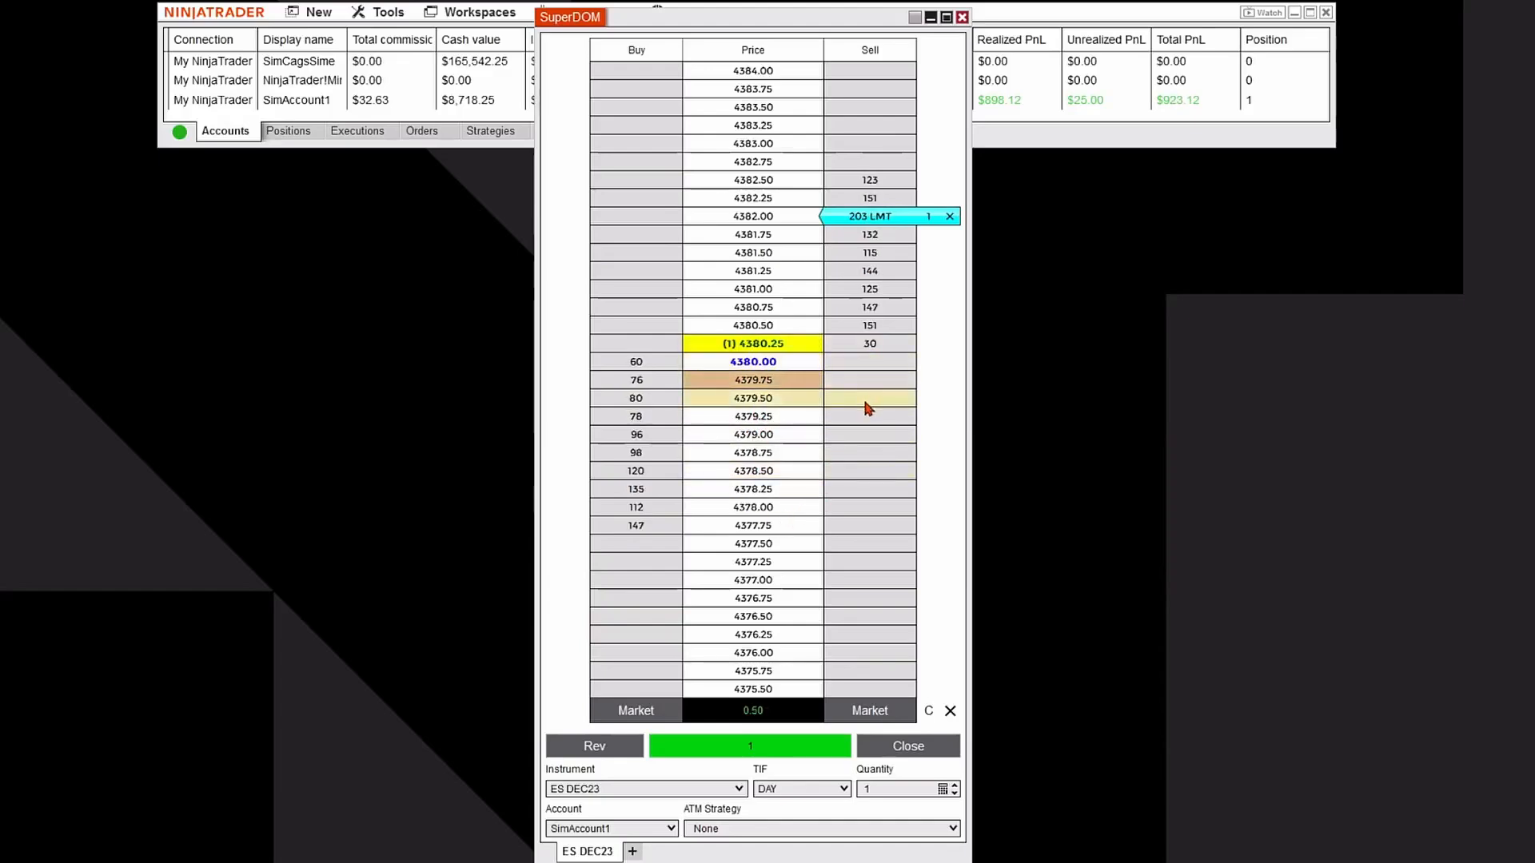
mouse_move(846, 506)
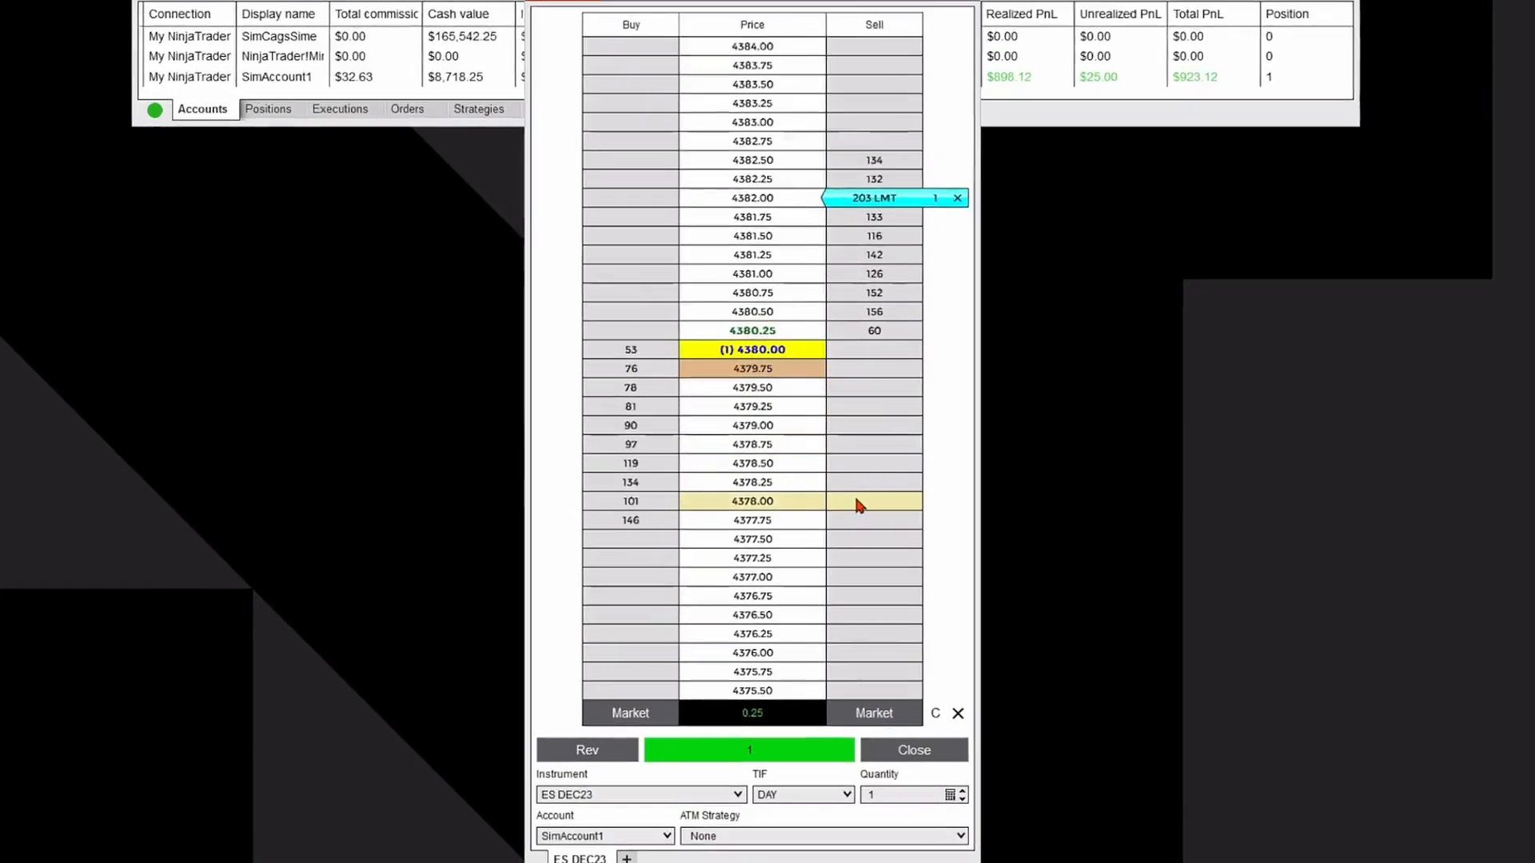
- Place a 1-lot sell stop-market order at 4378.00 and confirm its quantity
middle_click(871, 502)
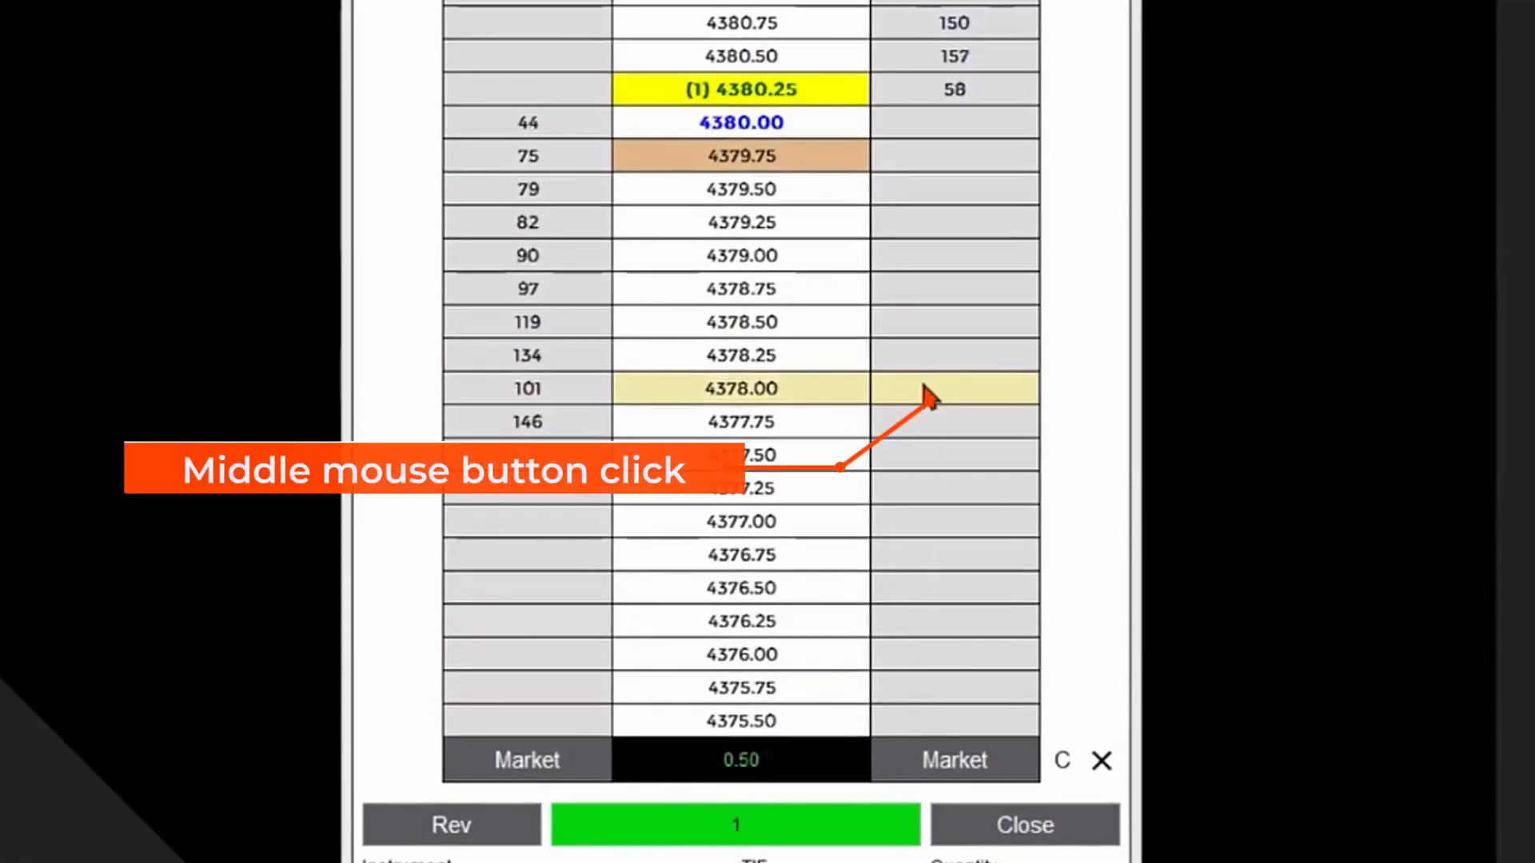
middle_click(954, 387)
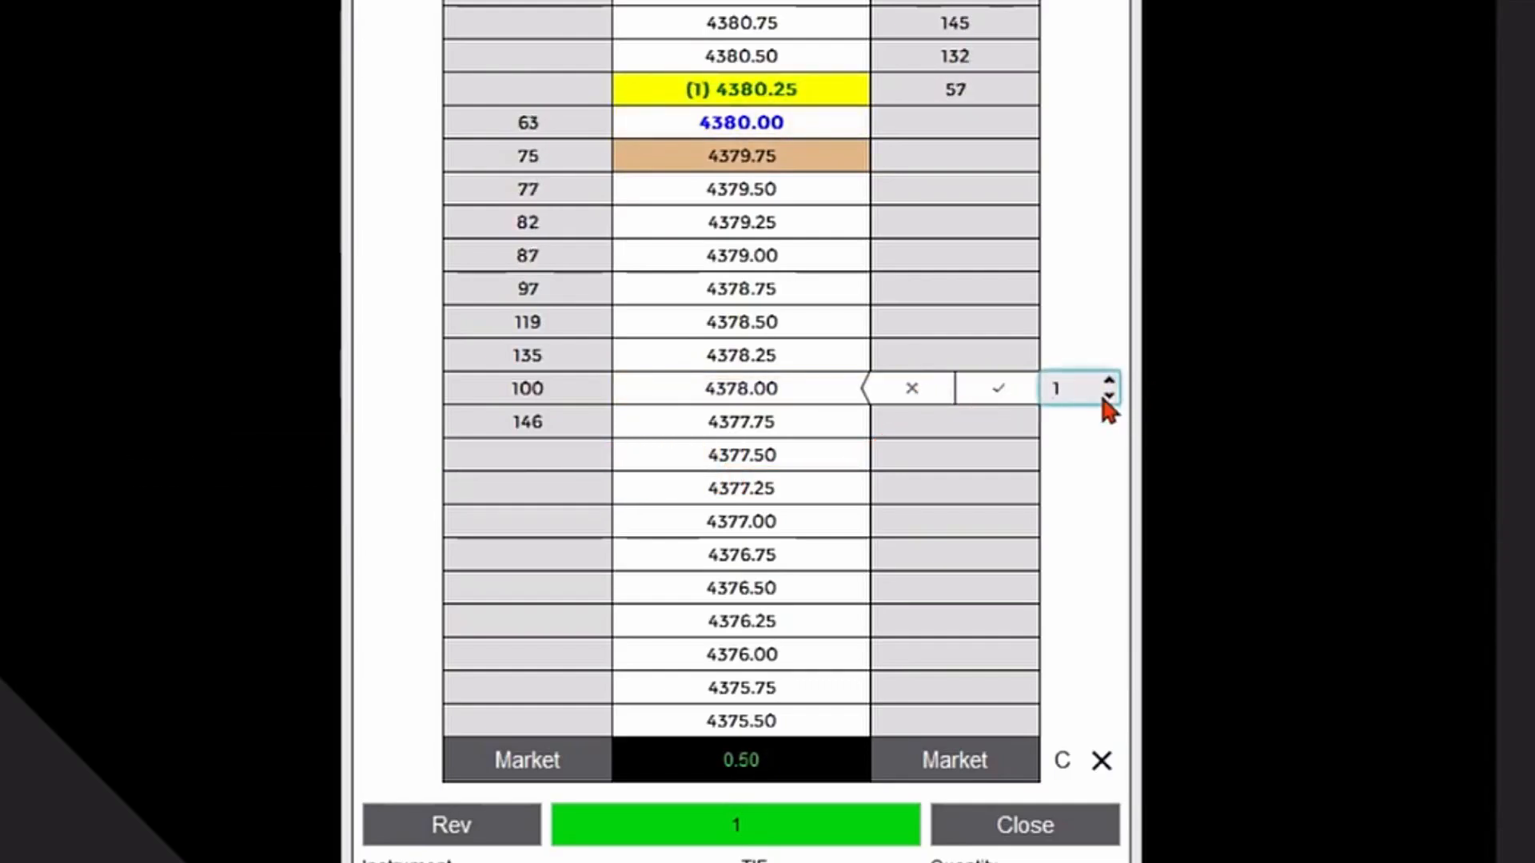
left_click(998, 388)
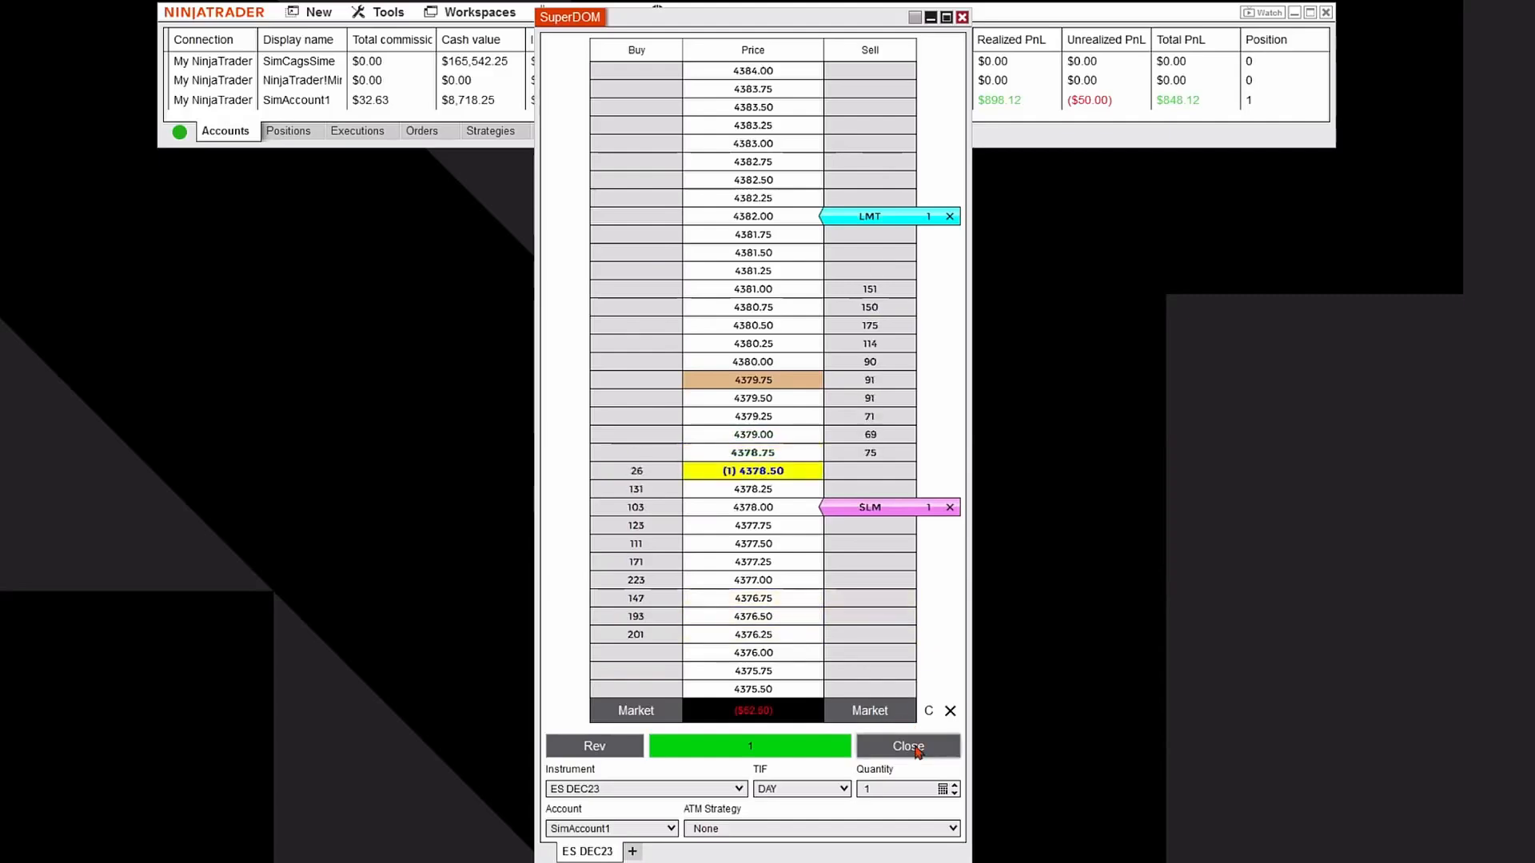
mouse_move(907, 745)
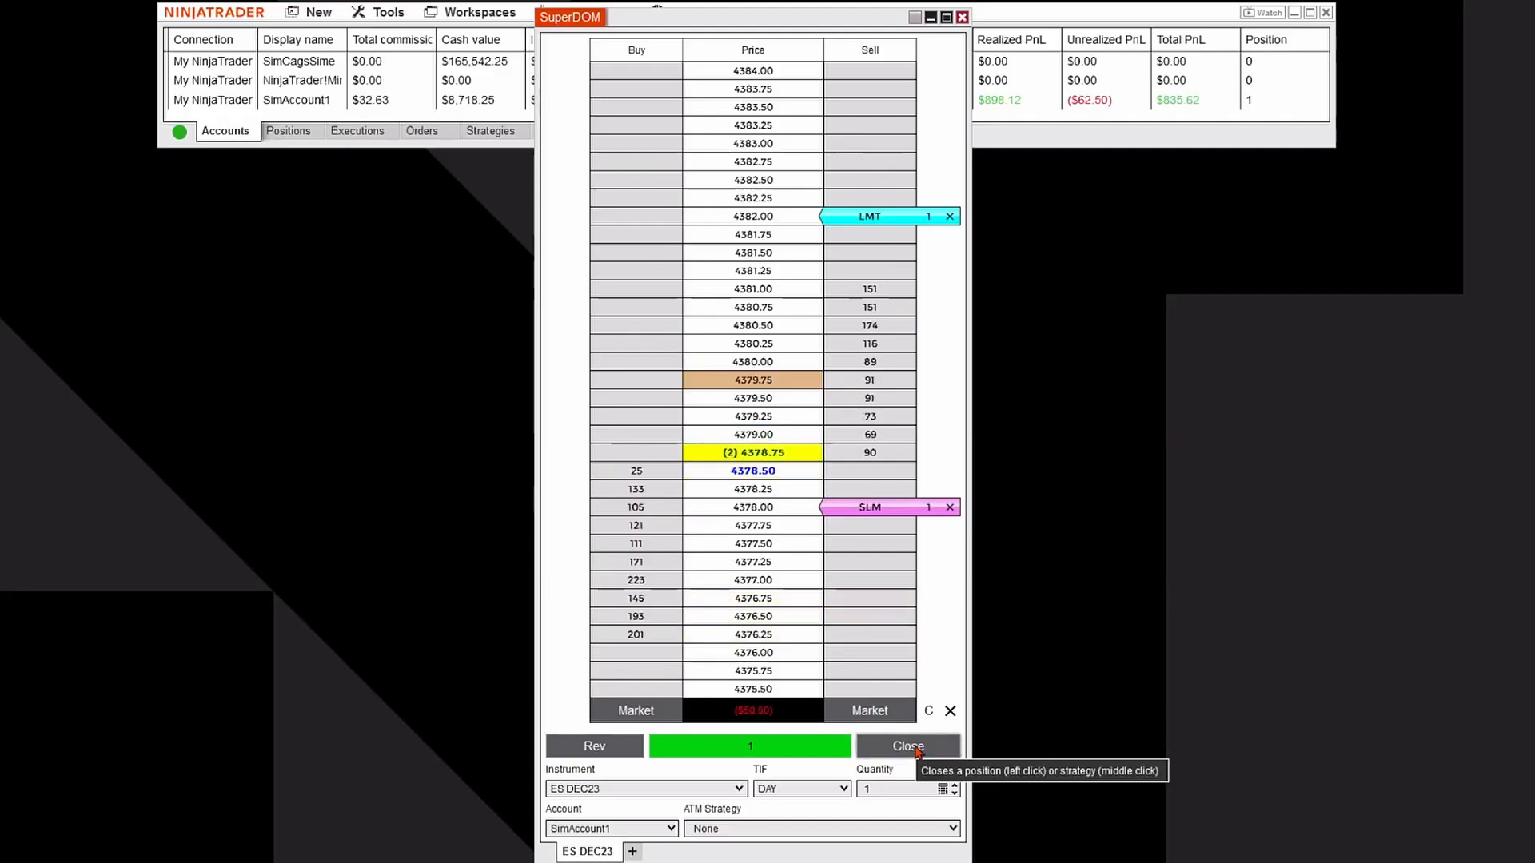
- Flatten the ES DEC23 position and cancel both working orders with Close
left_click(906, 746)
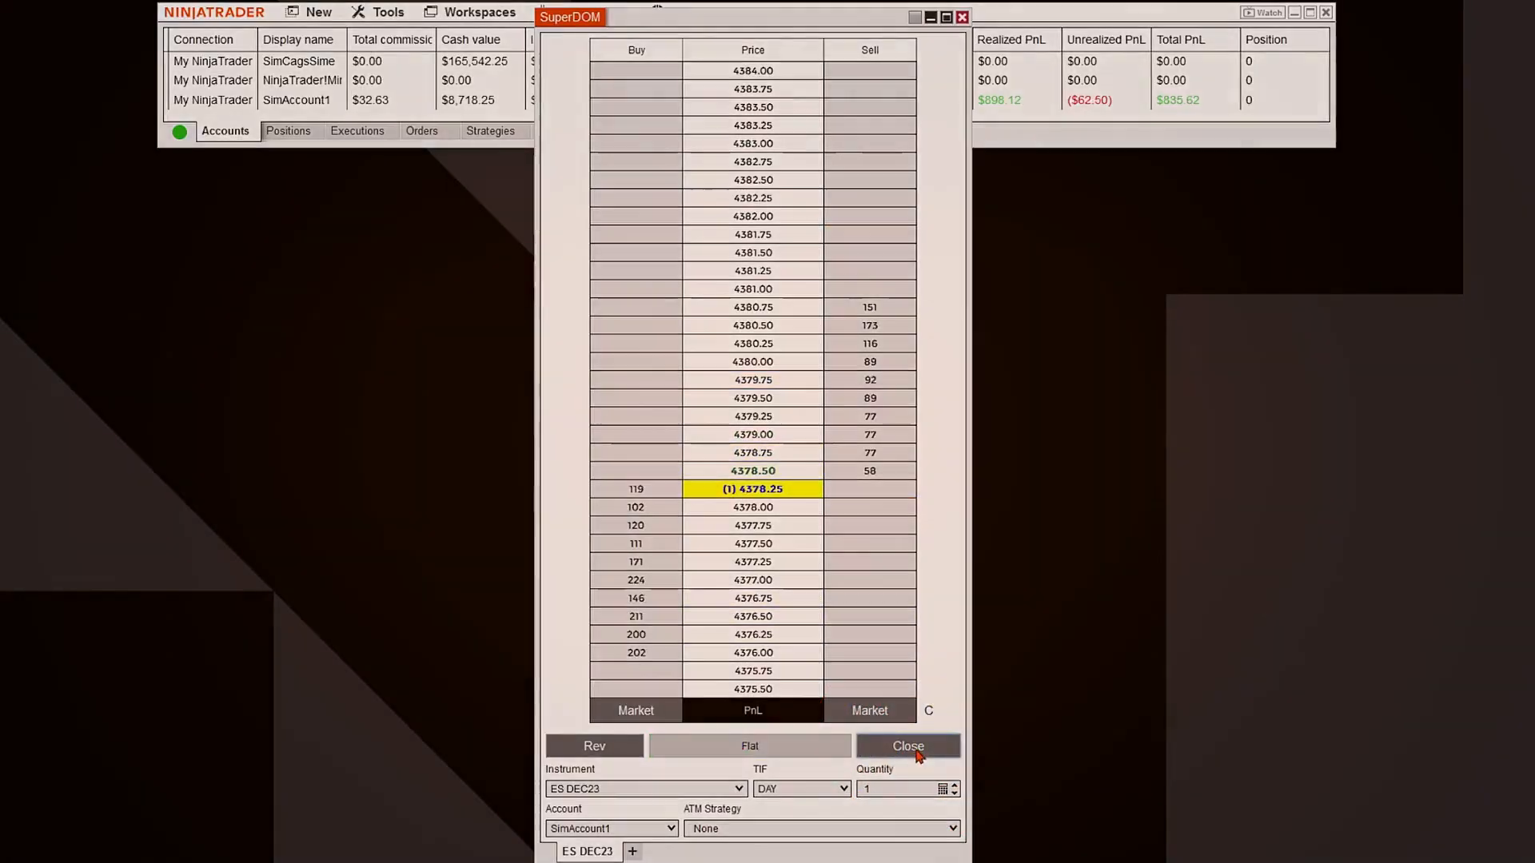